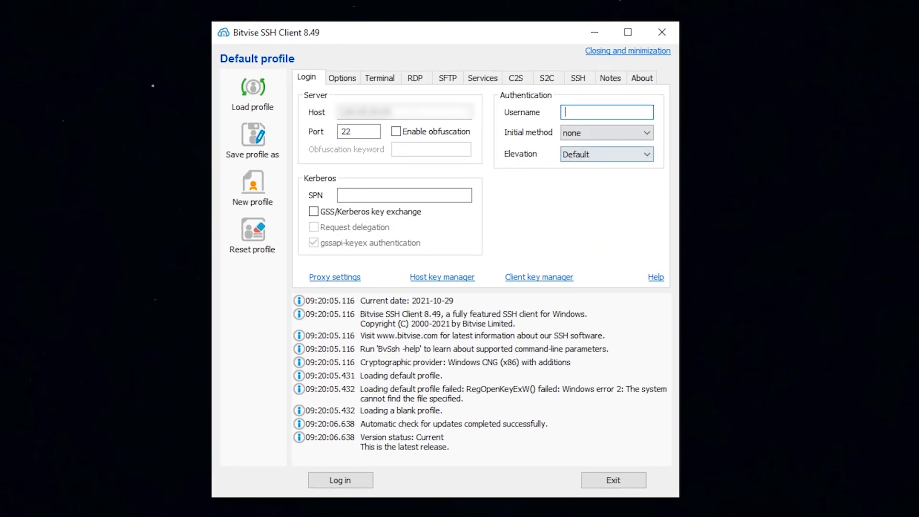
- Log in to the server as root and run sudo apt update in the terminal
left_click(340, 480)
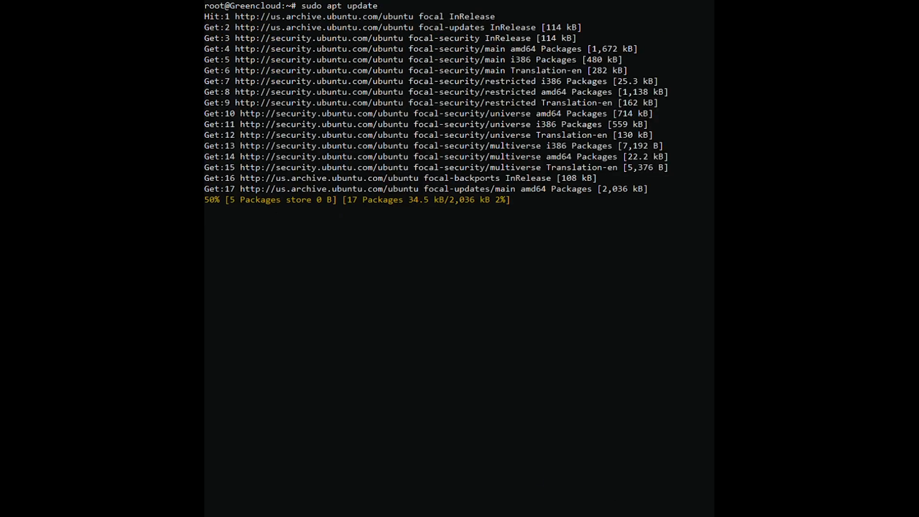
- Install wget on the server with 'sudo apt -y install wget'
type("sudo apt -y install wget")
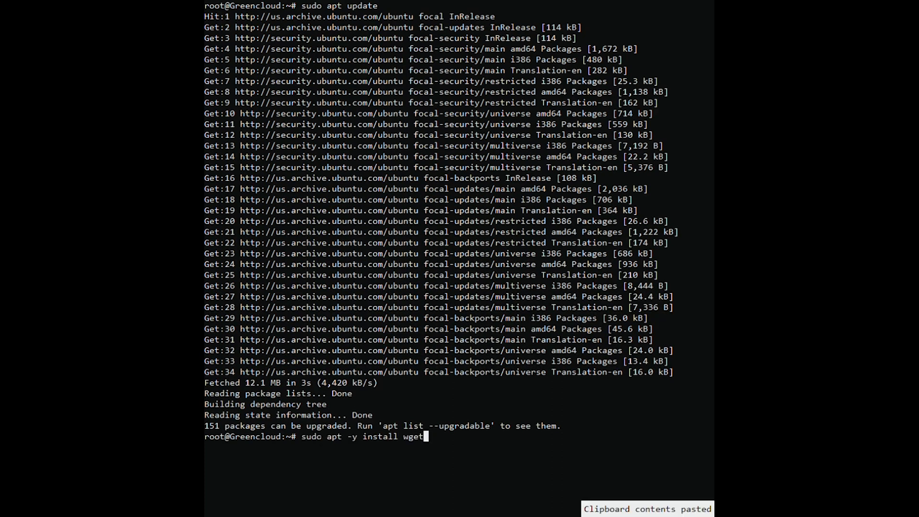
key("Return")
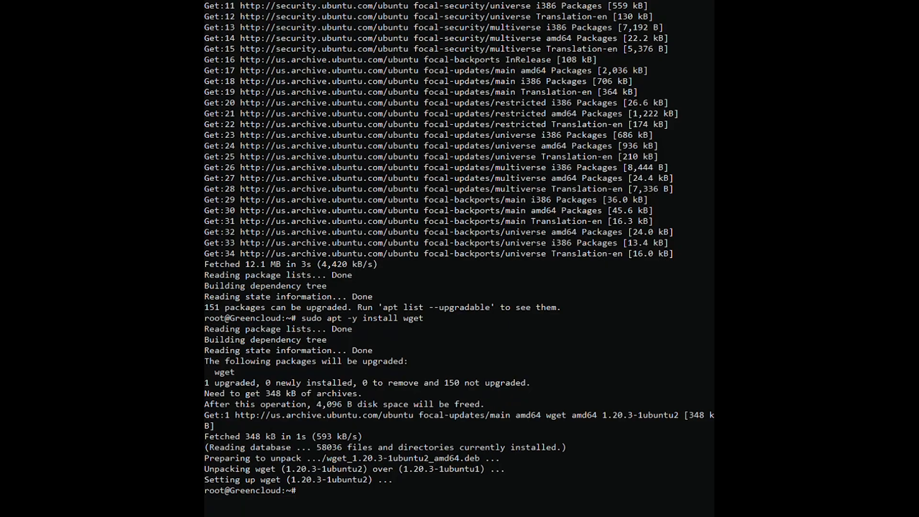
mouse_move(408, 371)
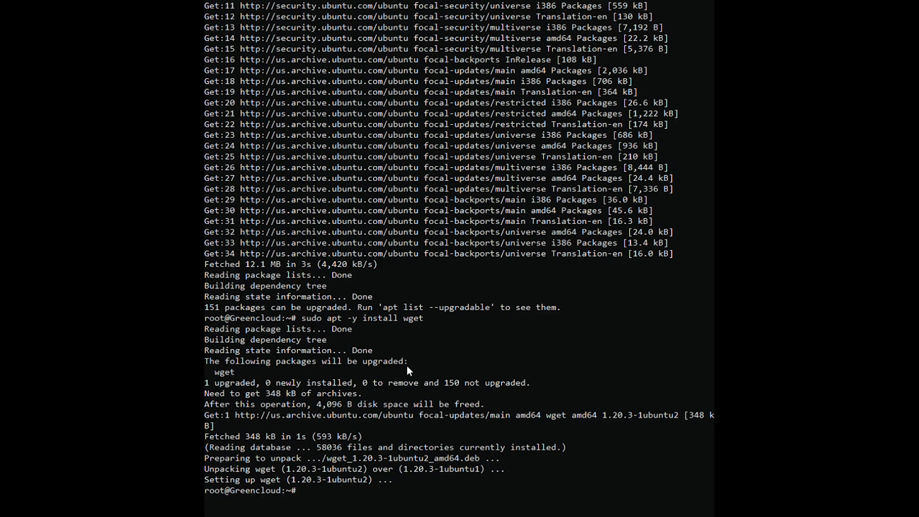
- Download and install nomachine_7.10.1_1_amd64.deb, then install ubuntu-desktop
type("wget https://download.nomachine.com/download/7.10/Linux/nomachine_7.10.1_1_amd64.deb")
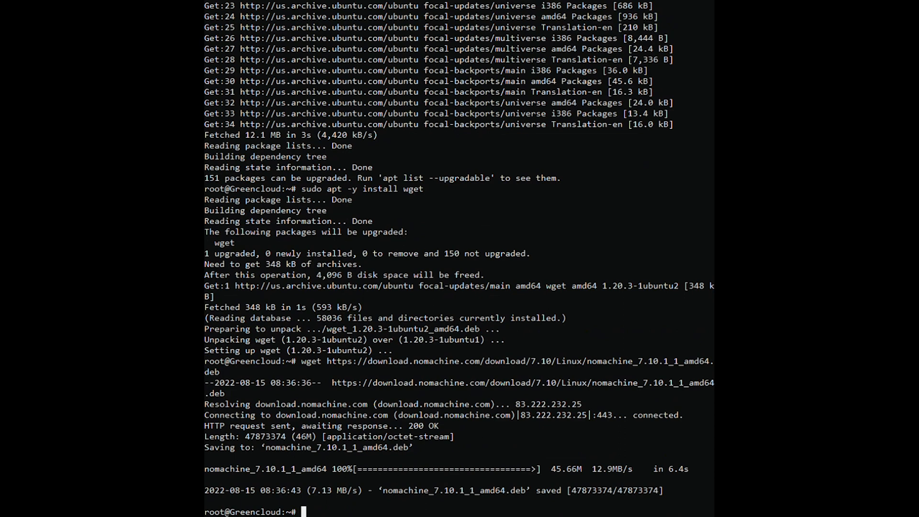
type("sudo apt install -f ./nomachine_7.10.1_1_amd64.deb")
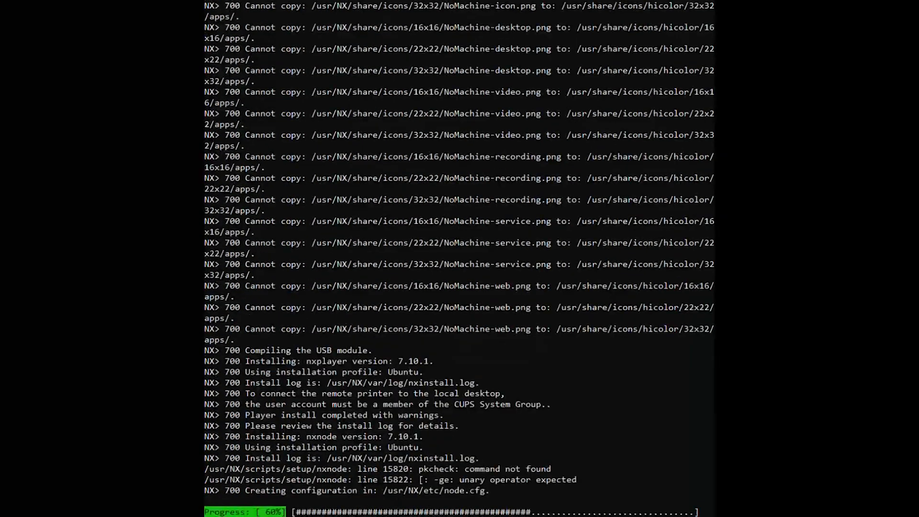
scroll("down", 3)
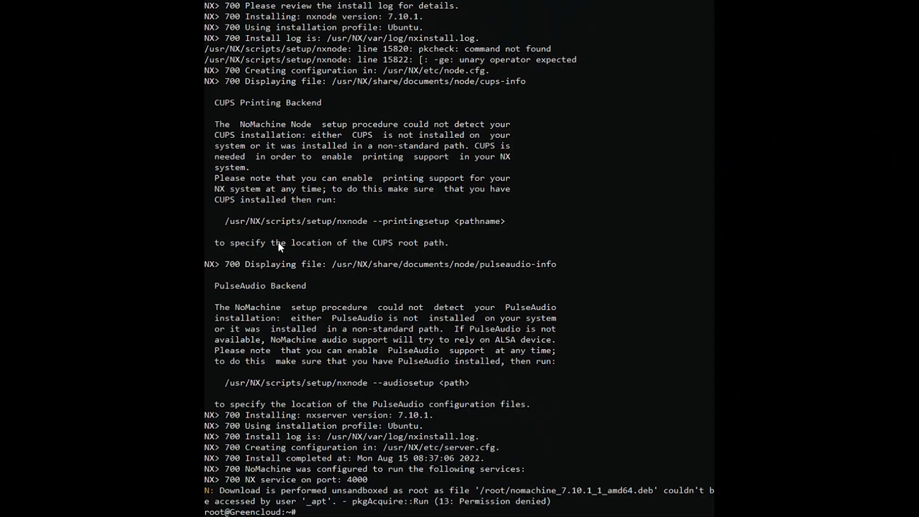
mouse_move(280, 246)
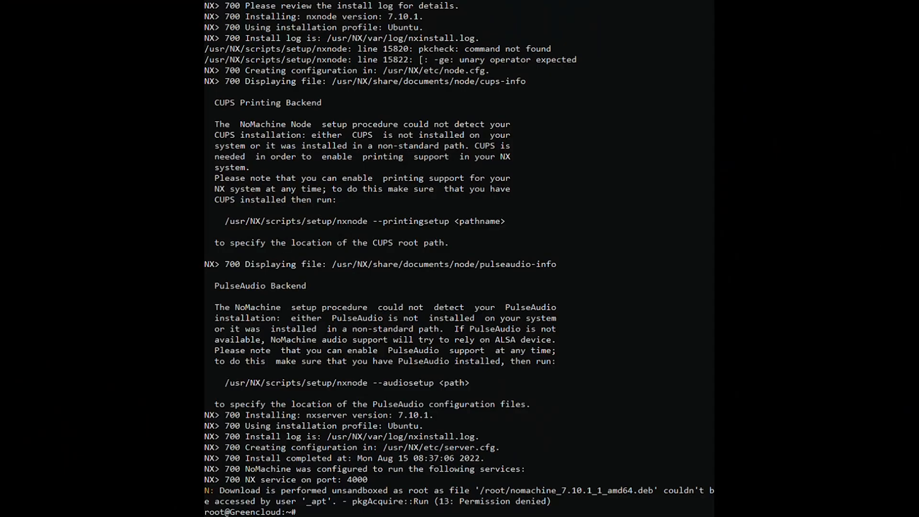
mouse_move(394, 247)
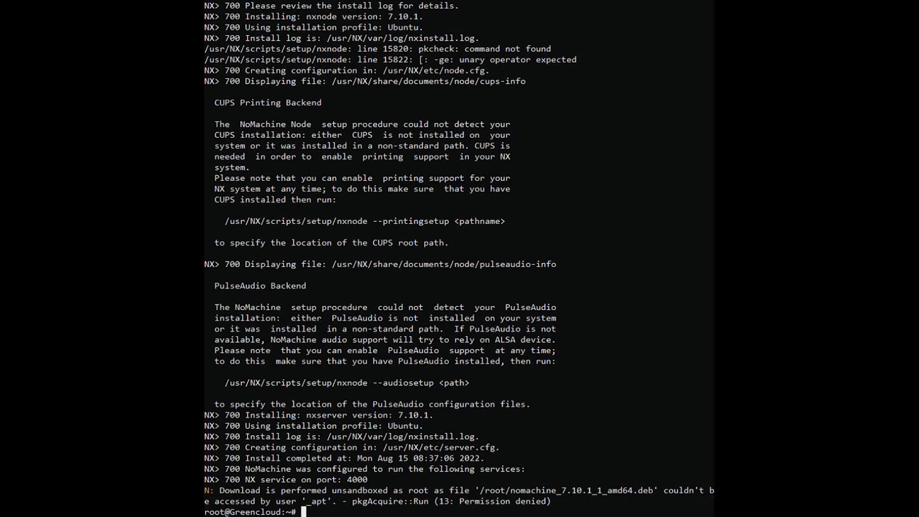
type("sudo apt install ubuntu-desktop")
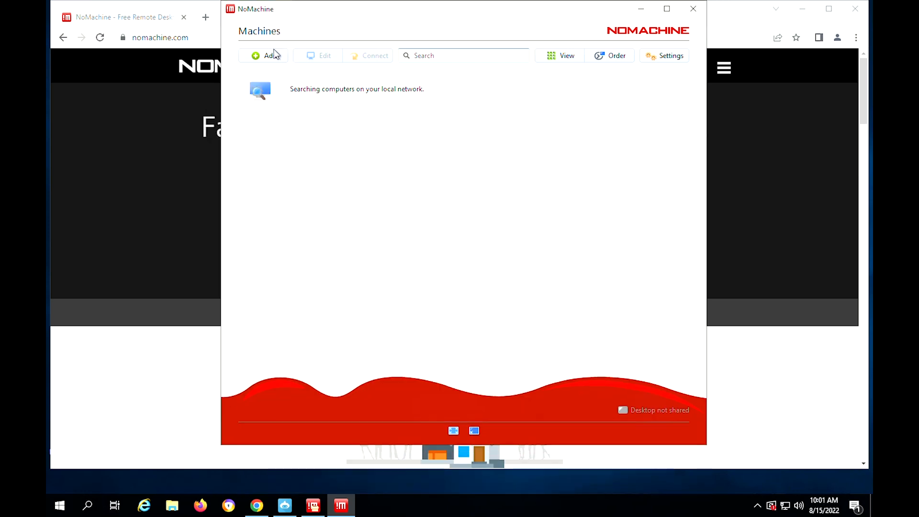
- Add a new connection named 'Ubuntu 20' using port 4000 and NX protocol
left_click(267, 55)
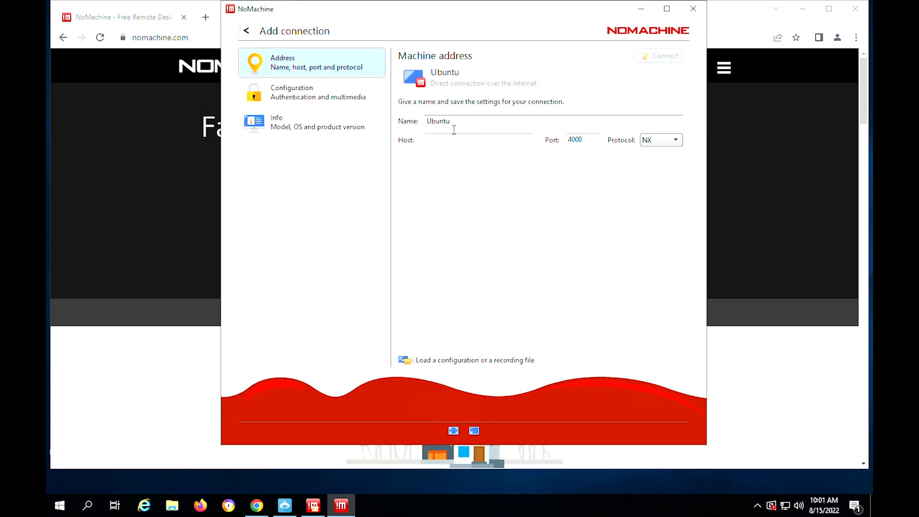
type("20")
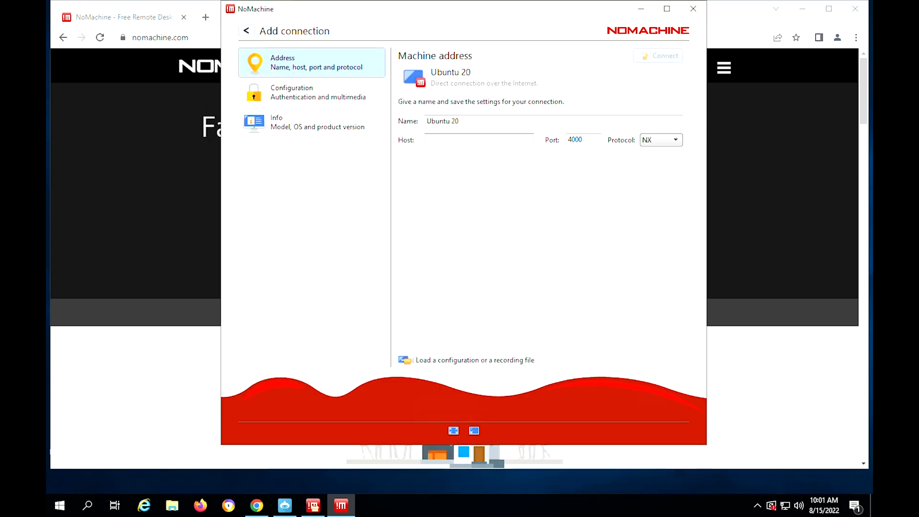
mouse_move(522, 235)
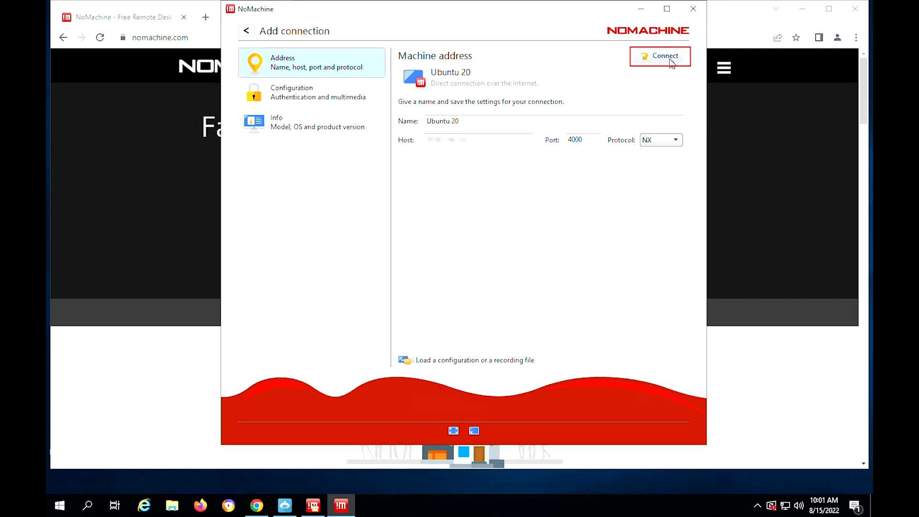
- Connect to Ubuntu 20 as root, accepting the certificate, new display and resolution tips
left_click(660, 55)
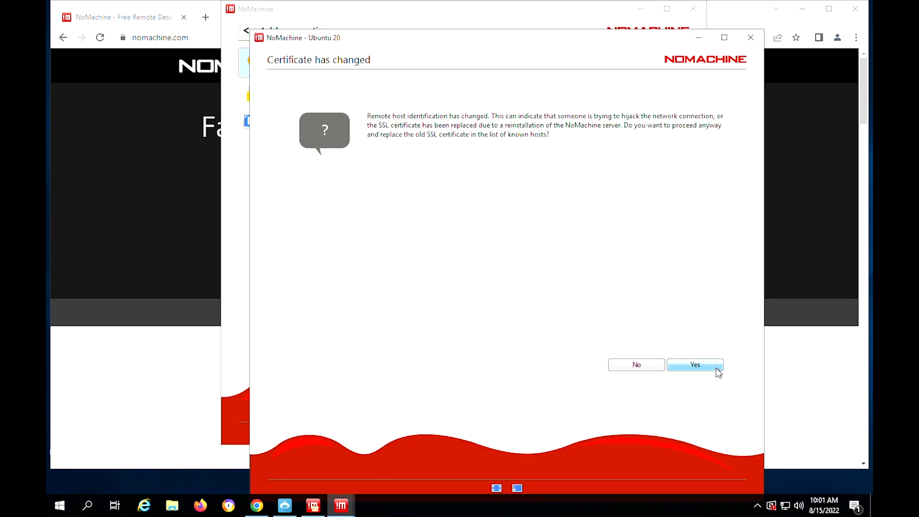
left_click(695, 364)
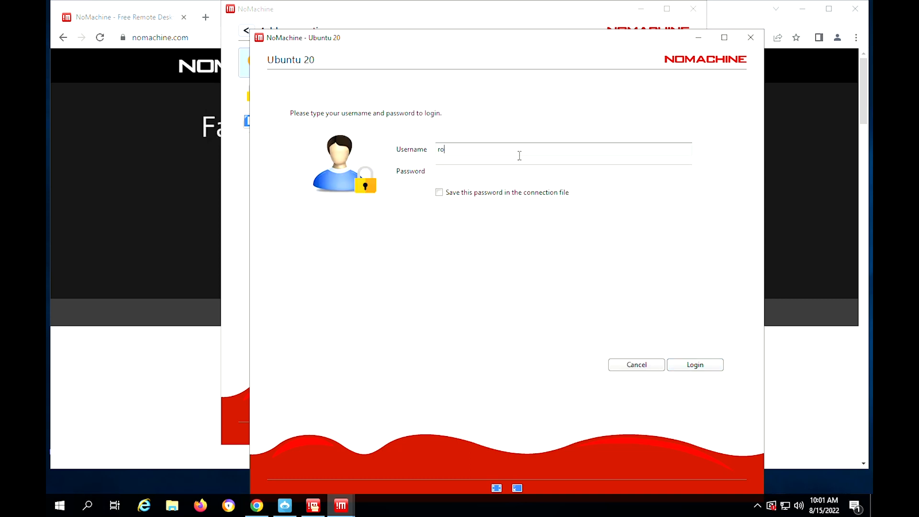
type("ot")
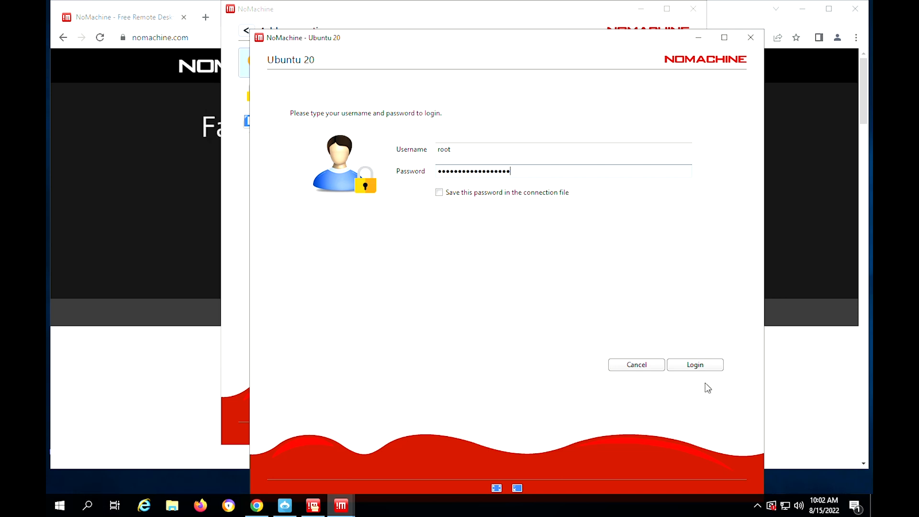
left_click(694, 363)
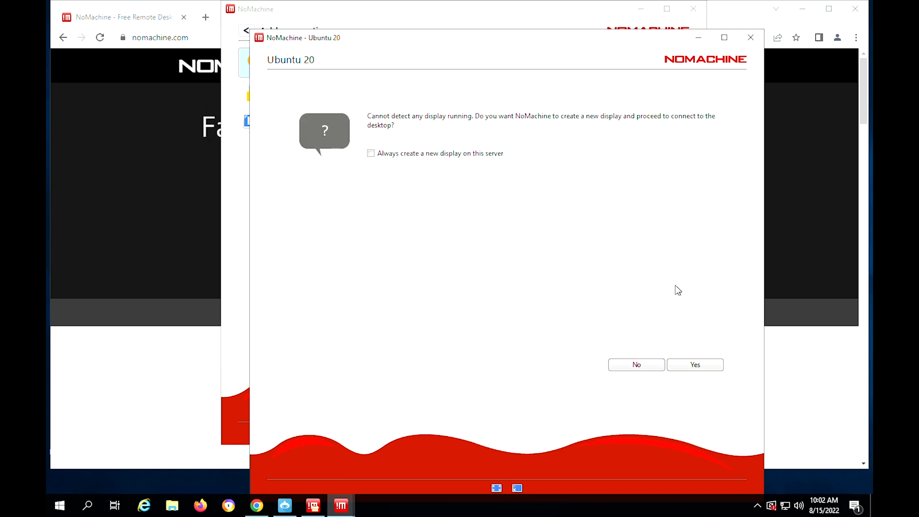
left_click(694, 364)
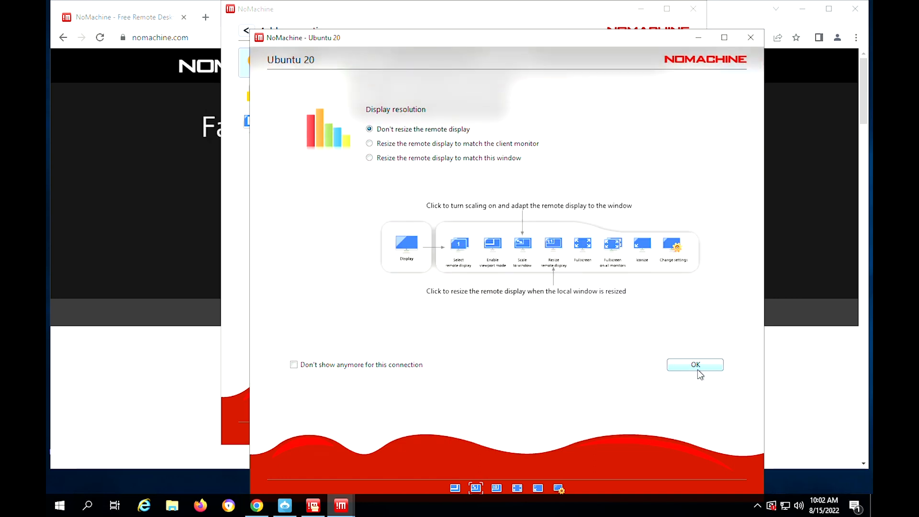
left_click(695, 363)
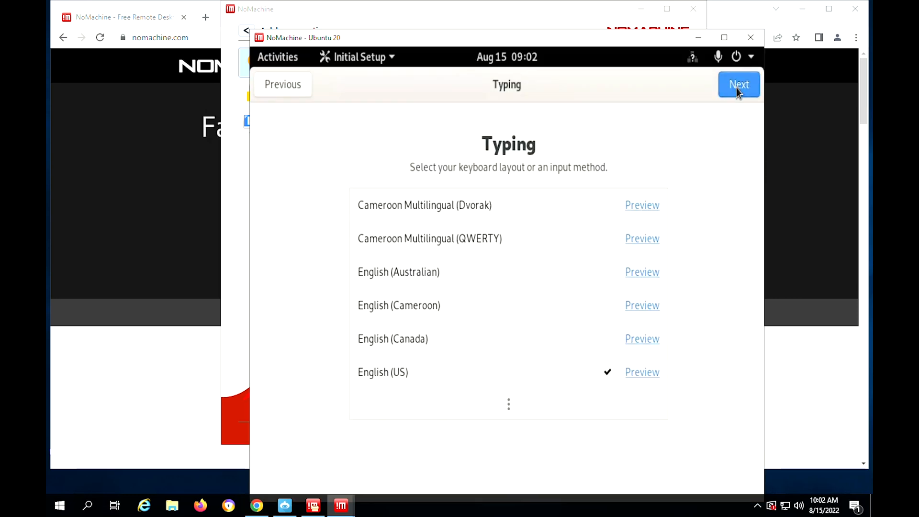